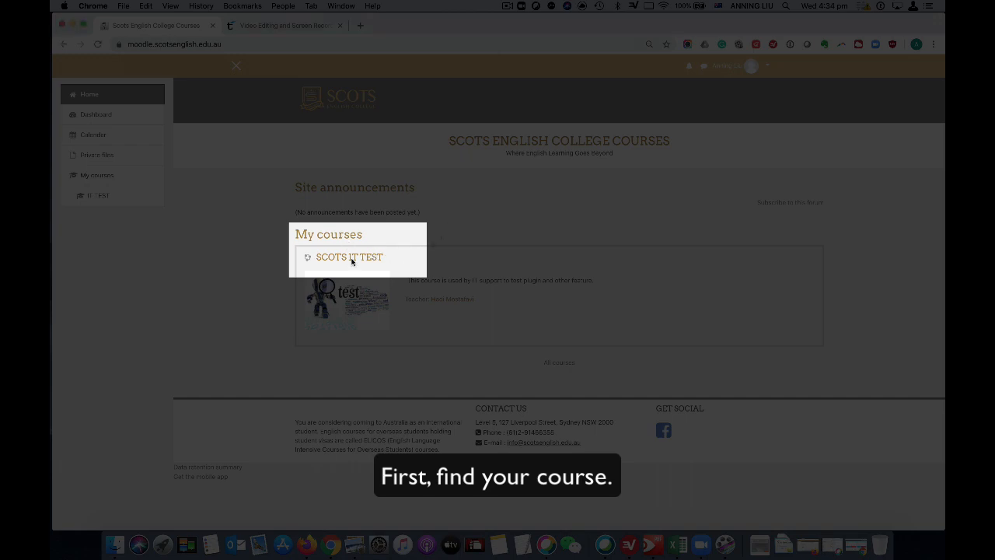
Open the SCOTS IT TEST course from My courses on the Moodle home page
{"action": "left_click", "coordinate": [349, 257]}
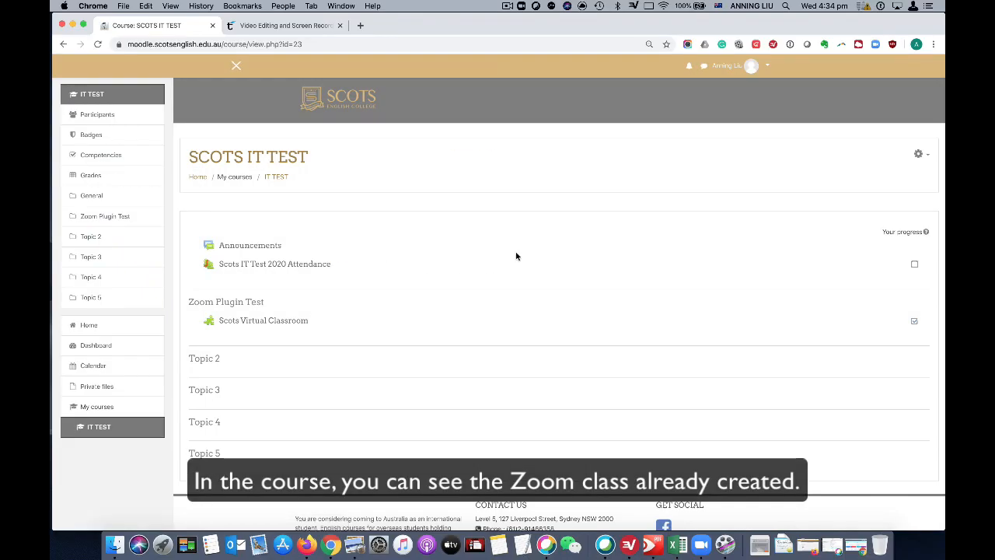
{"action": "mouse_move", "coordinate": [513, 237]}
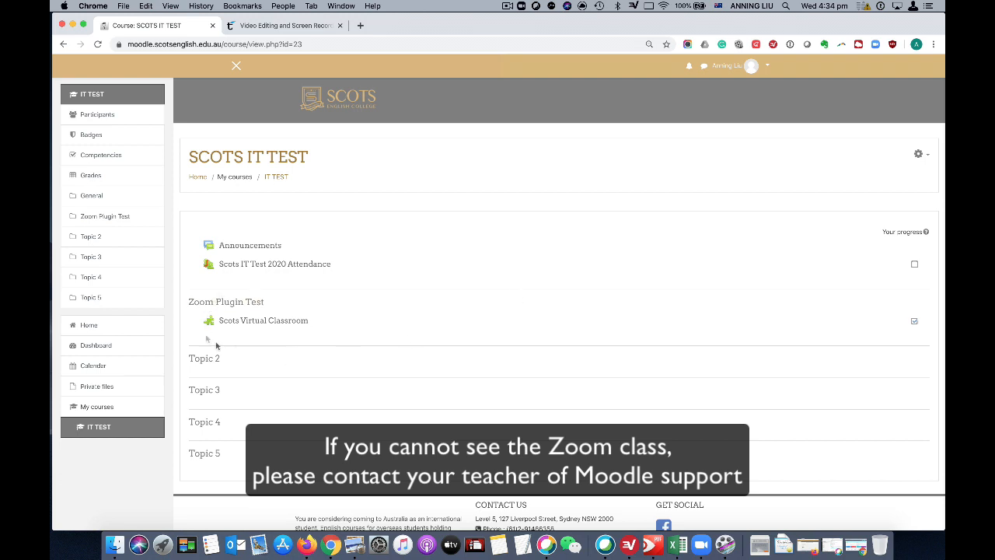
{"action": "mouse_move", "coordinate": [271, 342]}
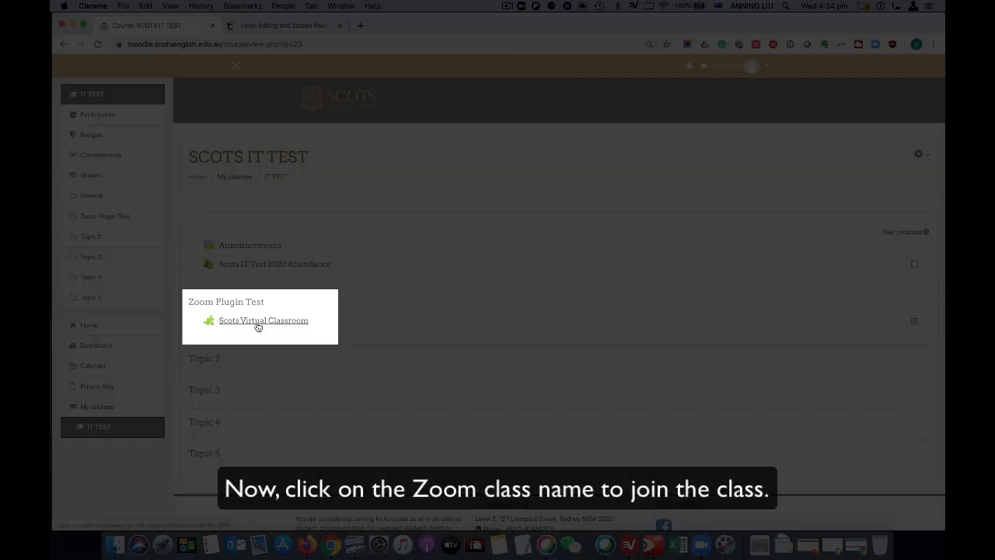
Open the Scots Virtual Classroom activity under Zoom Plugin Test
{"action": "left_click", "coordinate": [263, 319]}
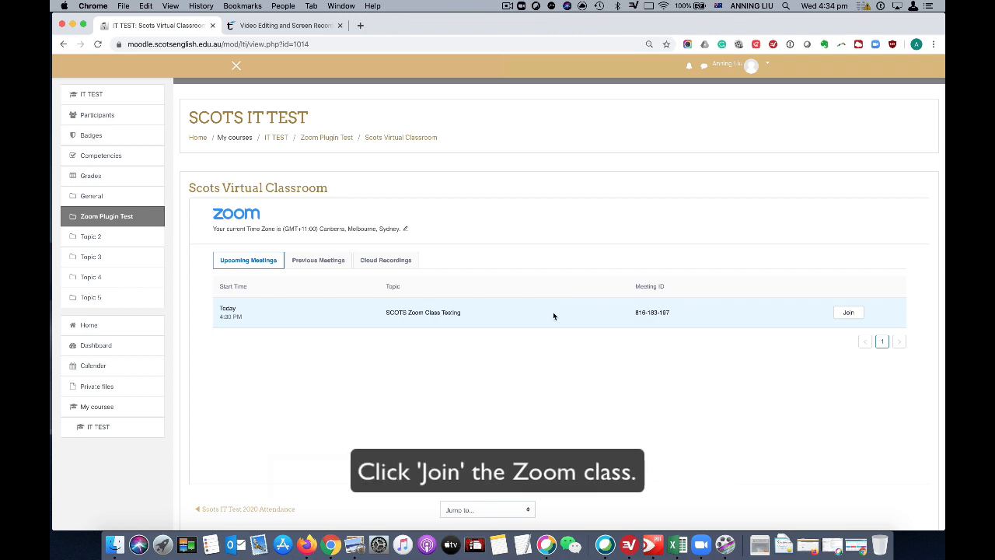
{"action": "mouse_move", "coordinate": [576, 315]}
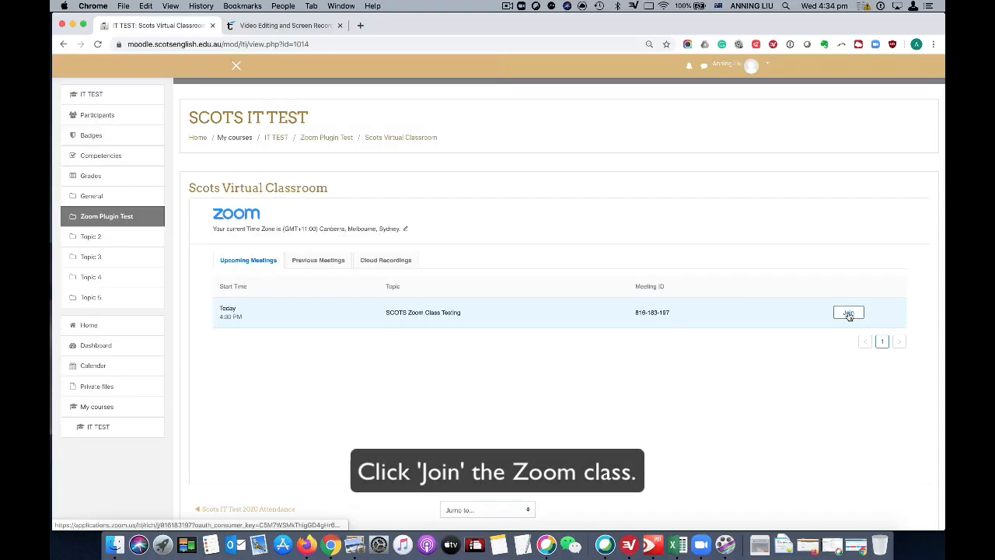
Join the upcoming SCOTS Zoom Class Testing meeting from Upcoming Meetings
{"action": "left_click", "coordinate": [848, 313]}
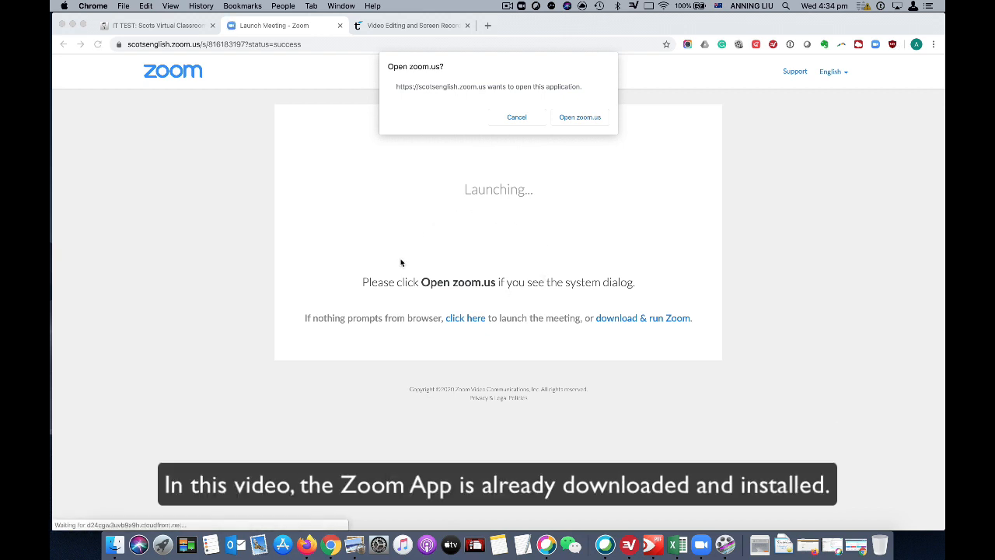
{"action": "mouse_move", "coordinate": [478, 251]}
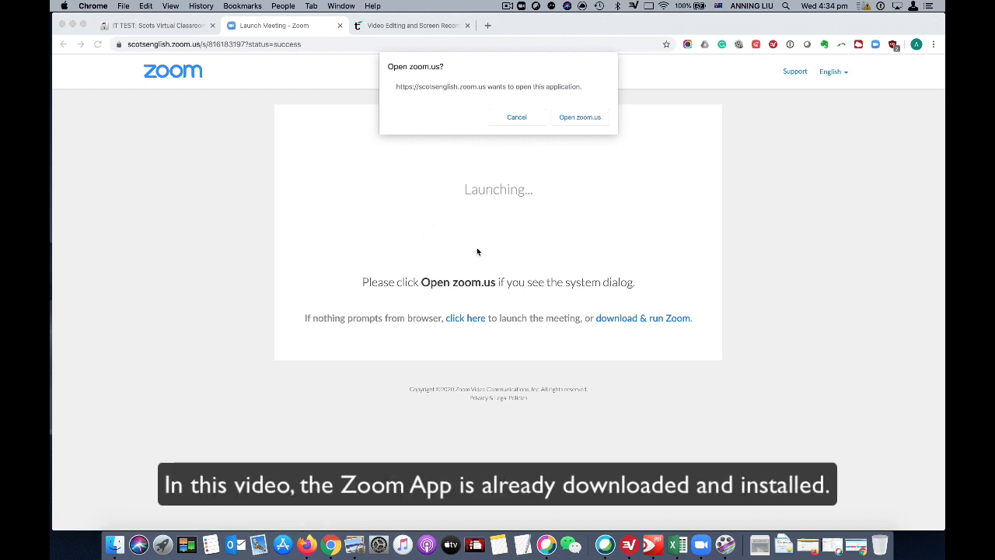
{"action": "mouse_move", "coordinate": [504, 113]}
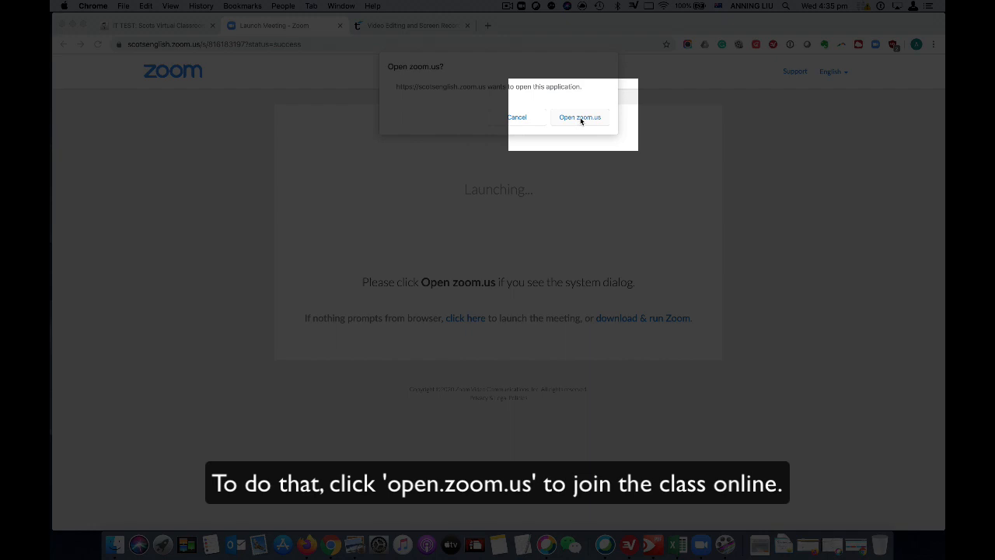
Allow the browser to open zoom.us and enter the SCOTS Zoom Class Testing meeting window
{"action": "left_click", "coordinate": [579, 116]}
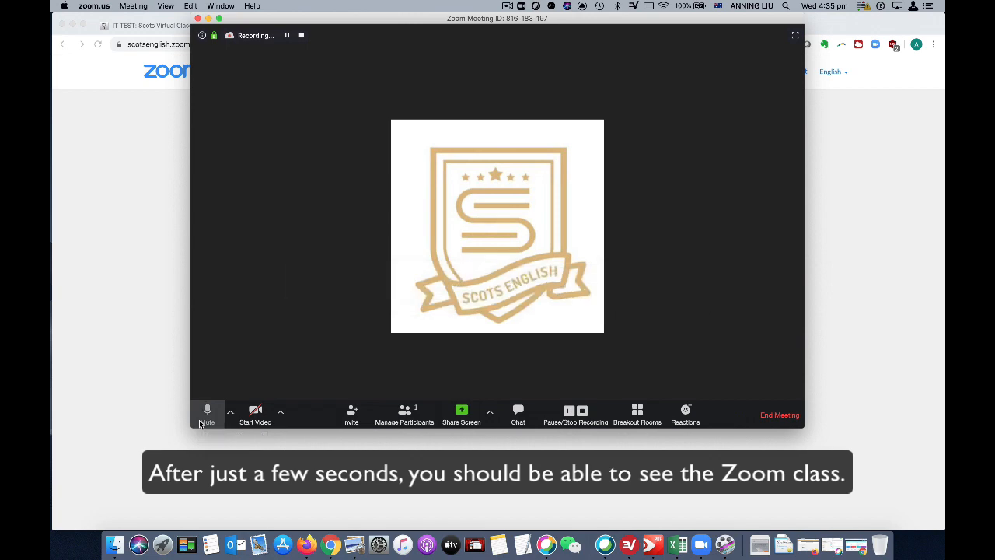
{"action": "left_click", "coordinate": [208, 414]}
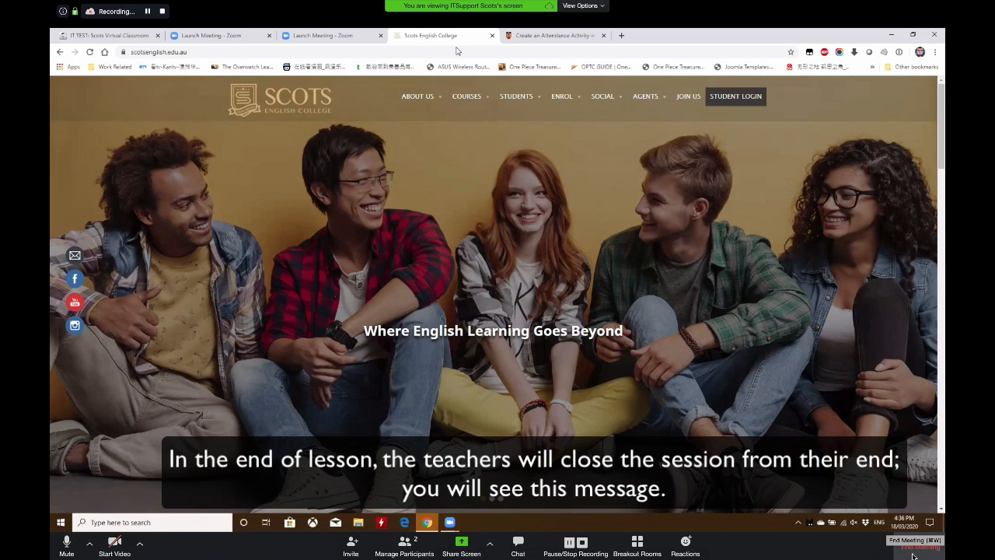
{"action": "left_click", "coordinate": [908, 547]}
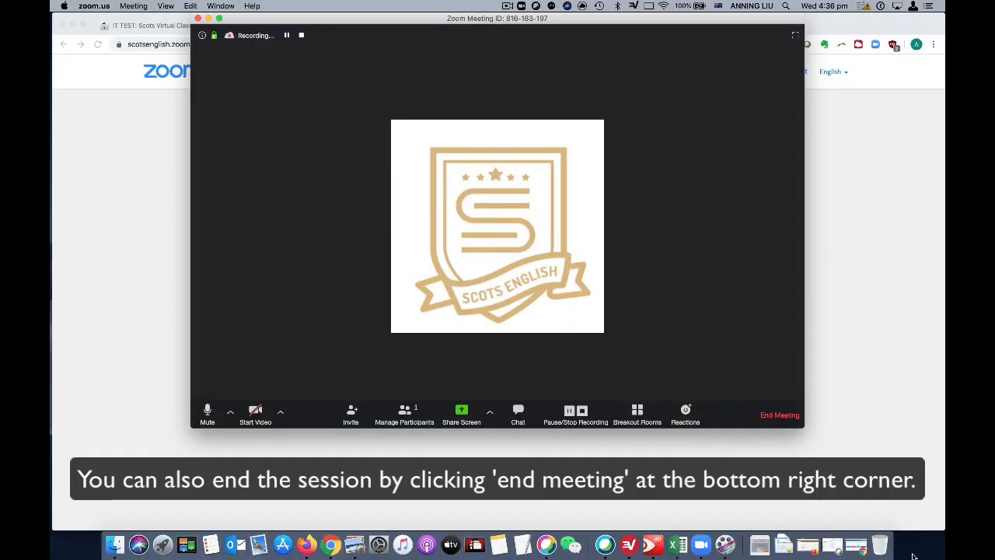
End the SCOTS Zoom Class Testing meeting for all participants
{"action": "left_click", "coordinate": [779, 414]}
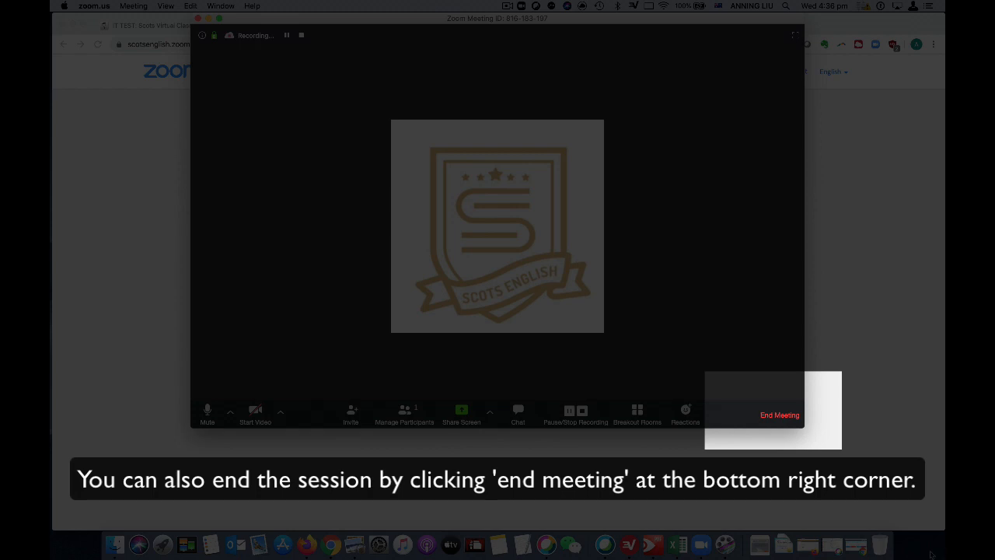
{"action": "left_click", "coordinate": [778, 415]}
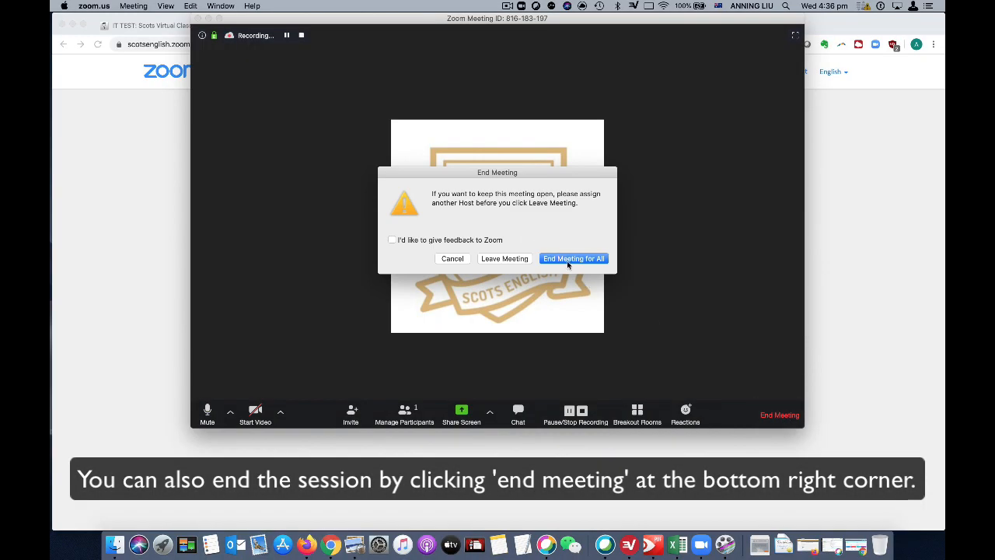
{"action": "left_click", "coordinate": [573, 258]}
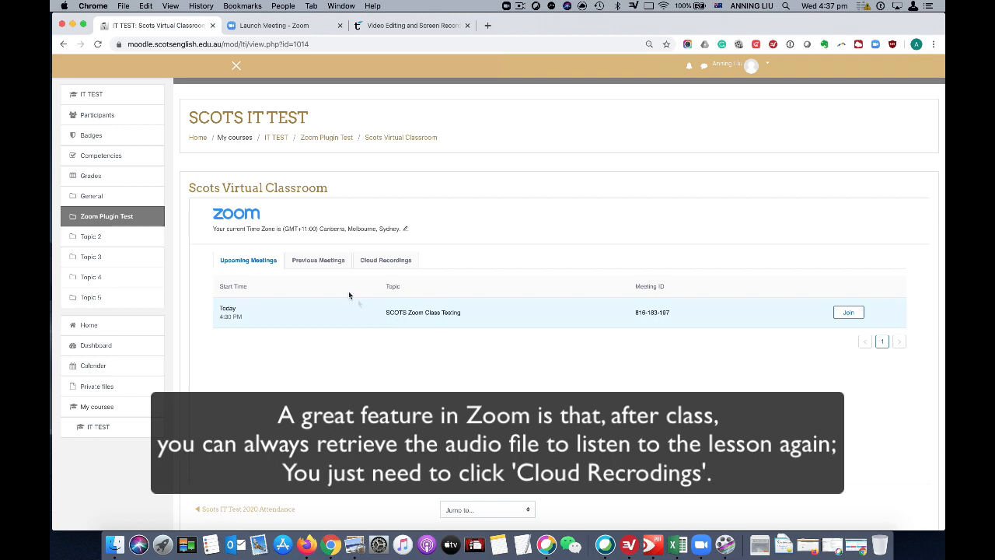
Under Cloud Recordings, open SCOTS Zoom Class Testing and play its Audio Only recording
{"action": "left_click", "coordinate": [385, 259]}
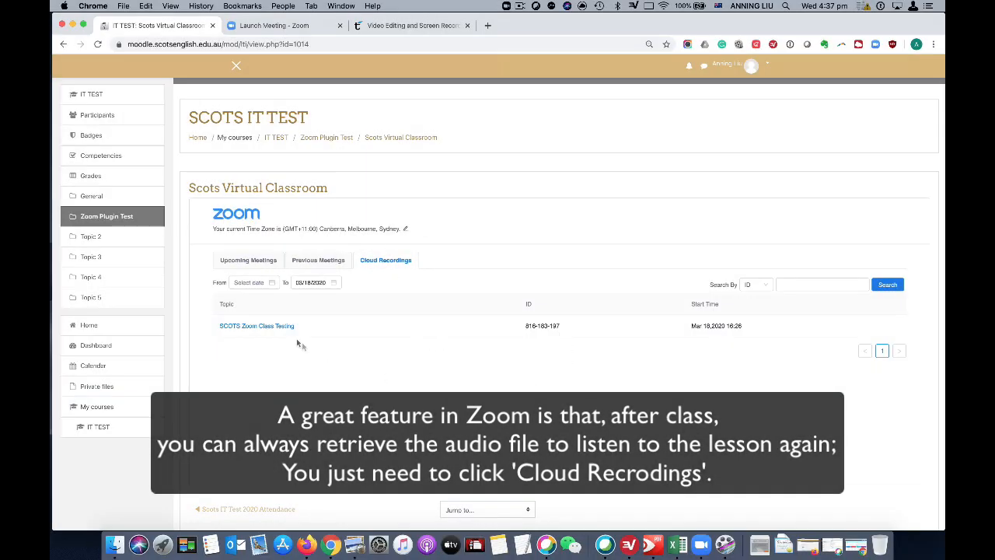
{"action": "mouse_move", "coordinate": [284, 367]}
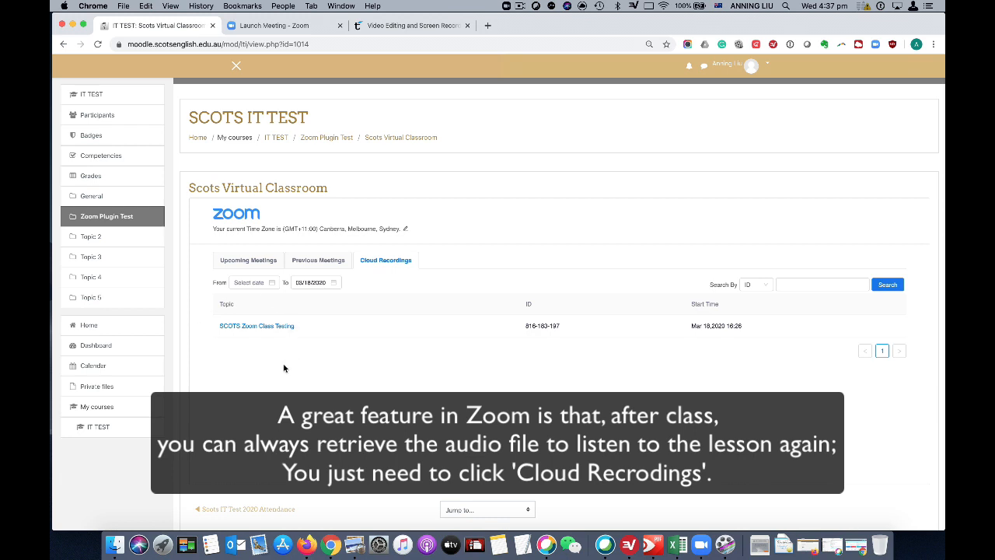
{"action": "mouse_move", "coordinate": [259, 302]}
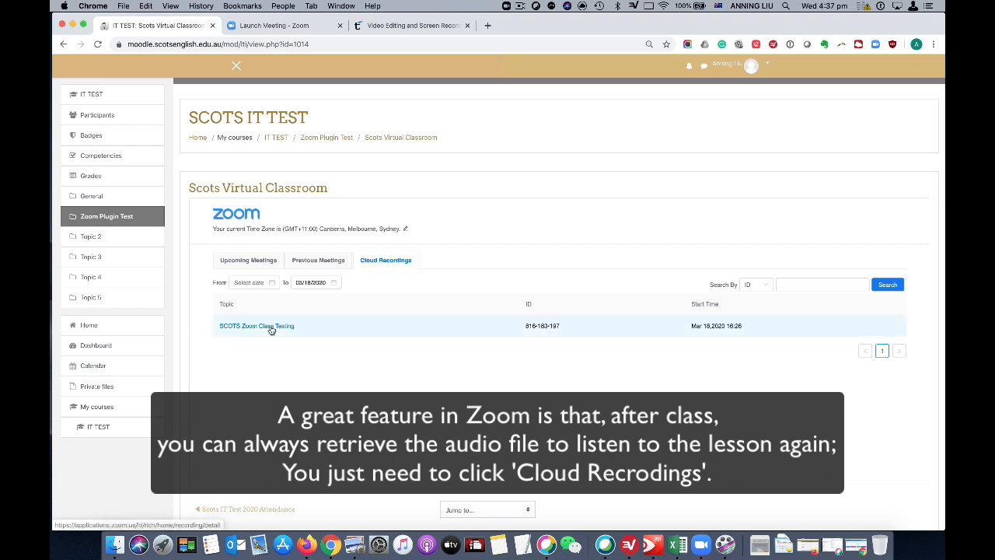
{"action": "left_click", "coordinate": [257, 326]}
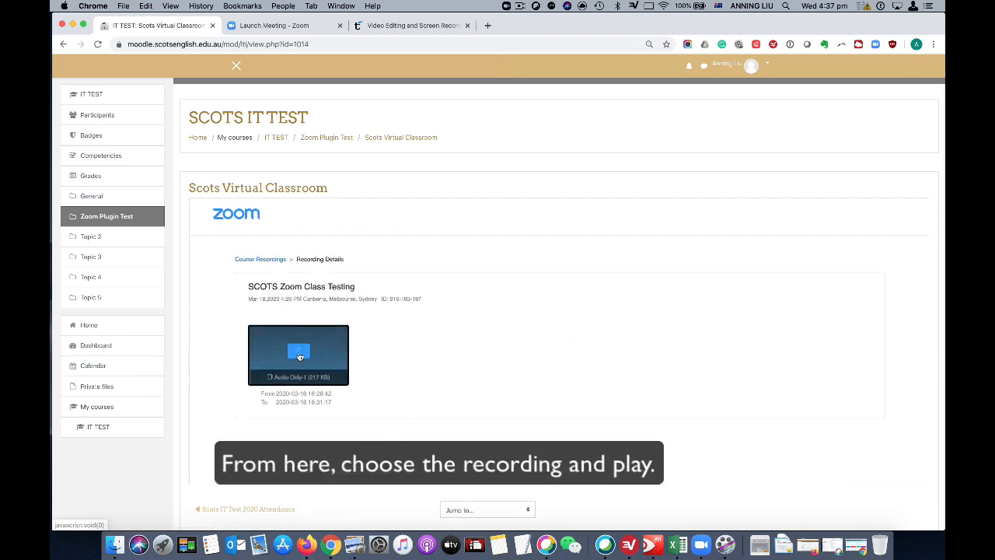
{"action": "left_click", "coordinate": [299, 355]}
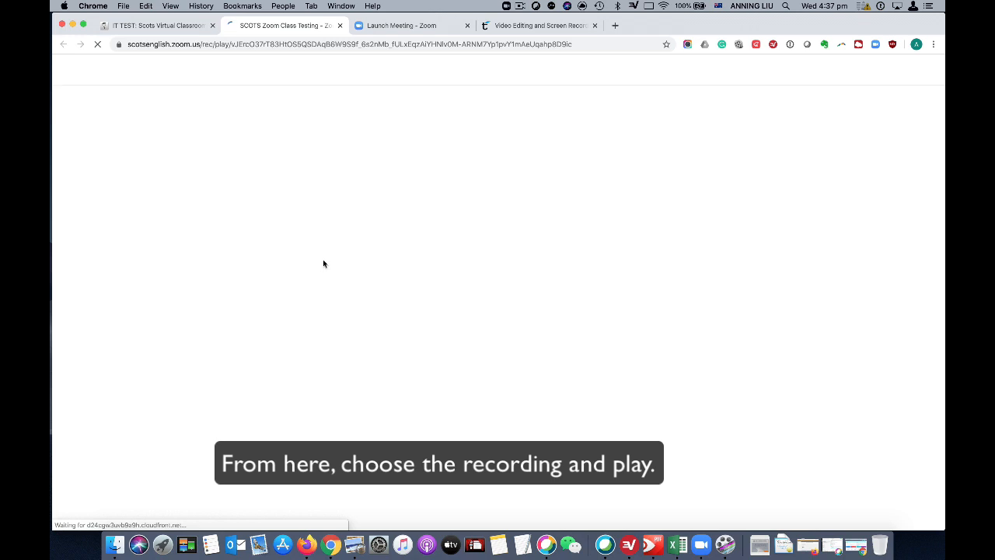